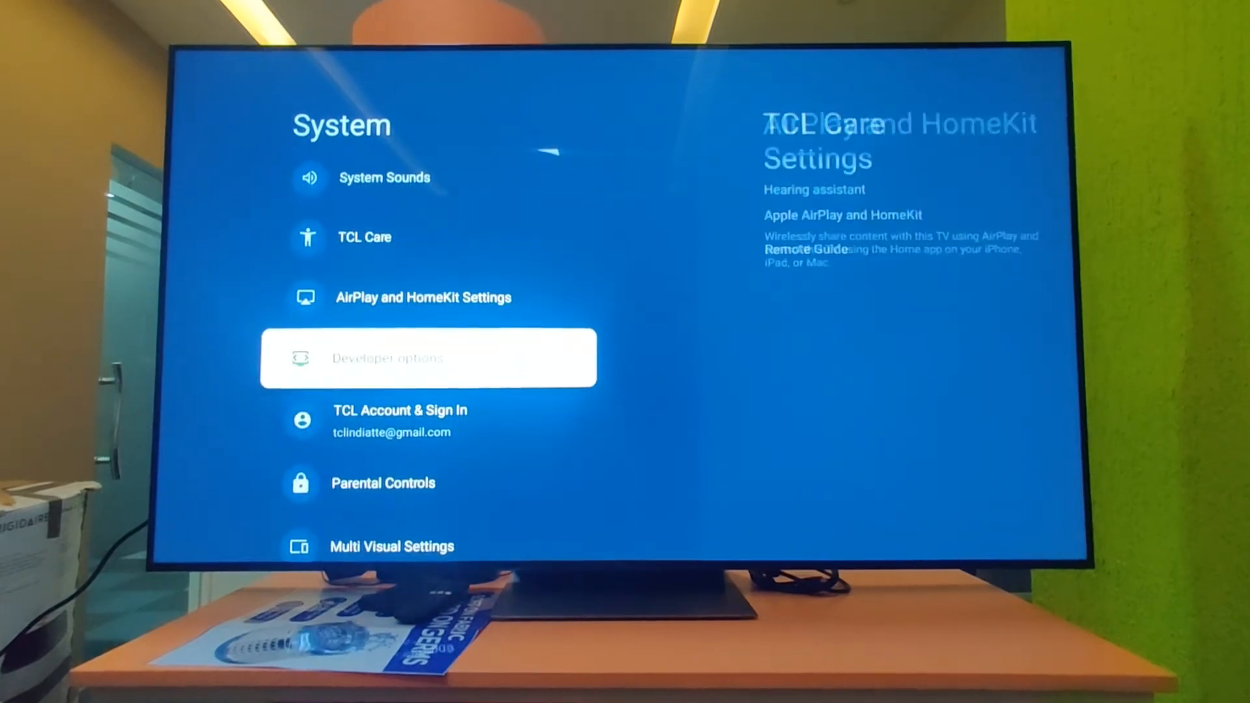
Step: In Advanced Settings, set Location to Home and switch Auto Shop Mode off
scroll(down, 3)
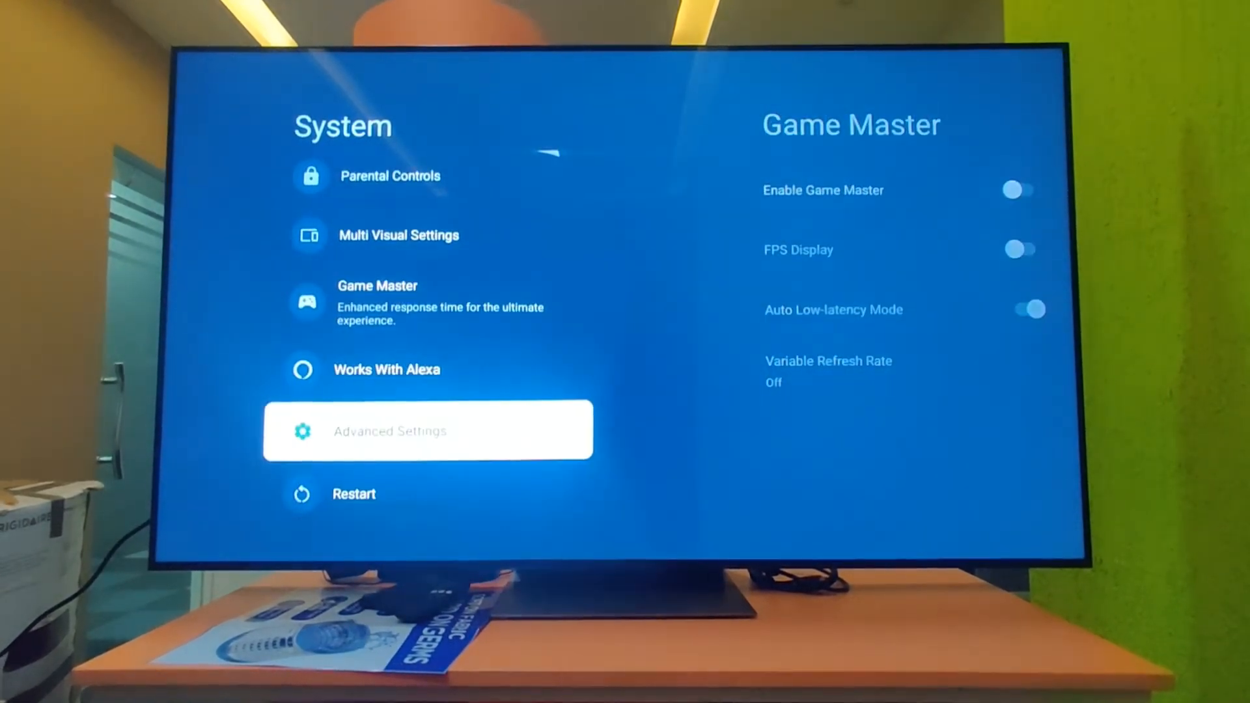
click(428, 431)
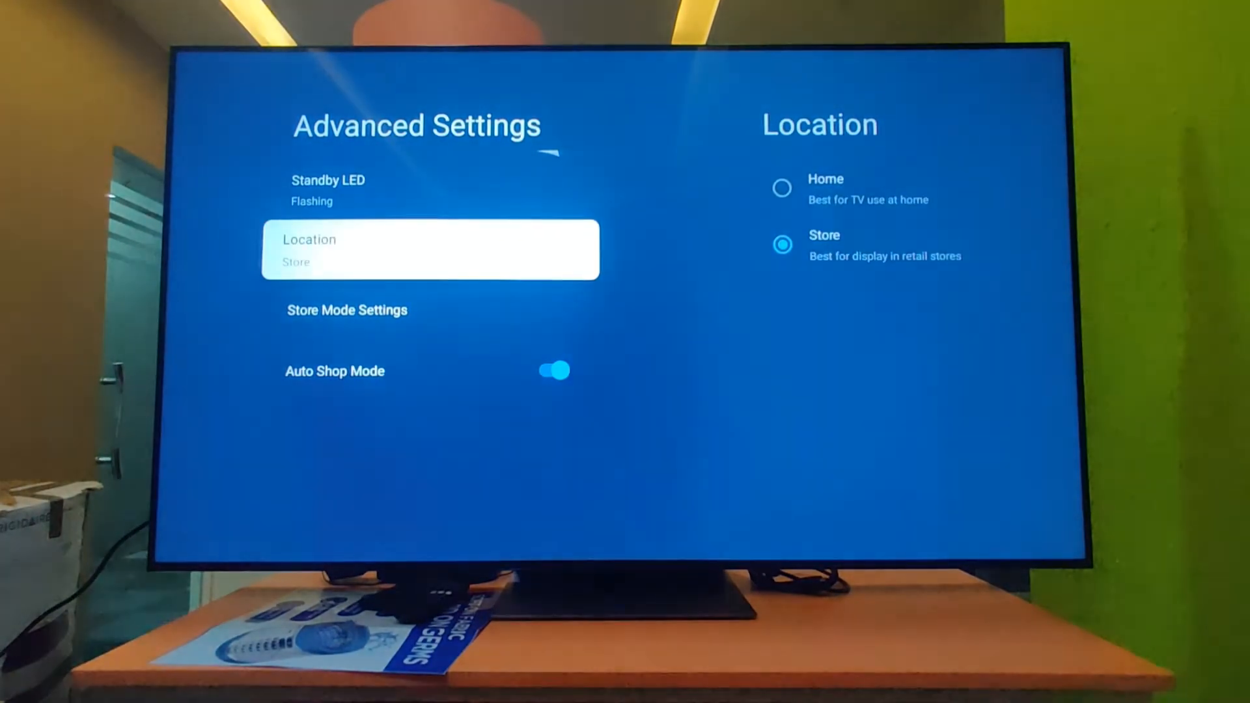
click(429, 250)
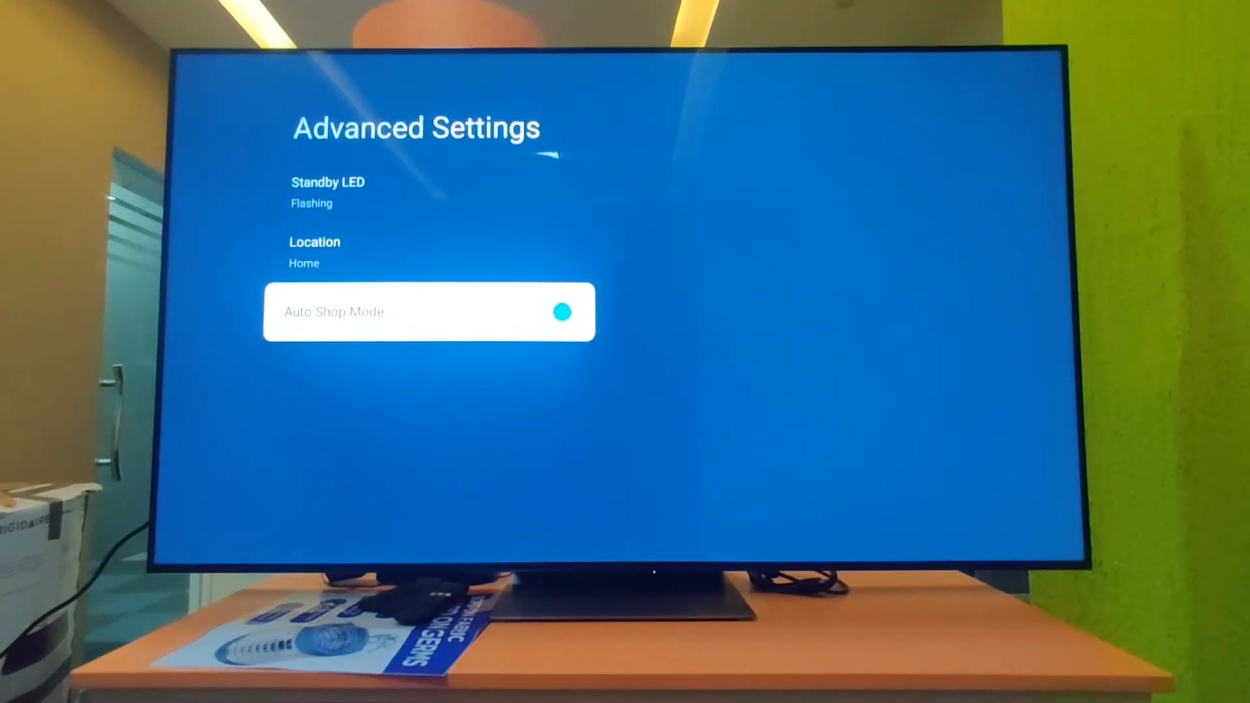
click(562, 311)
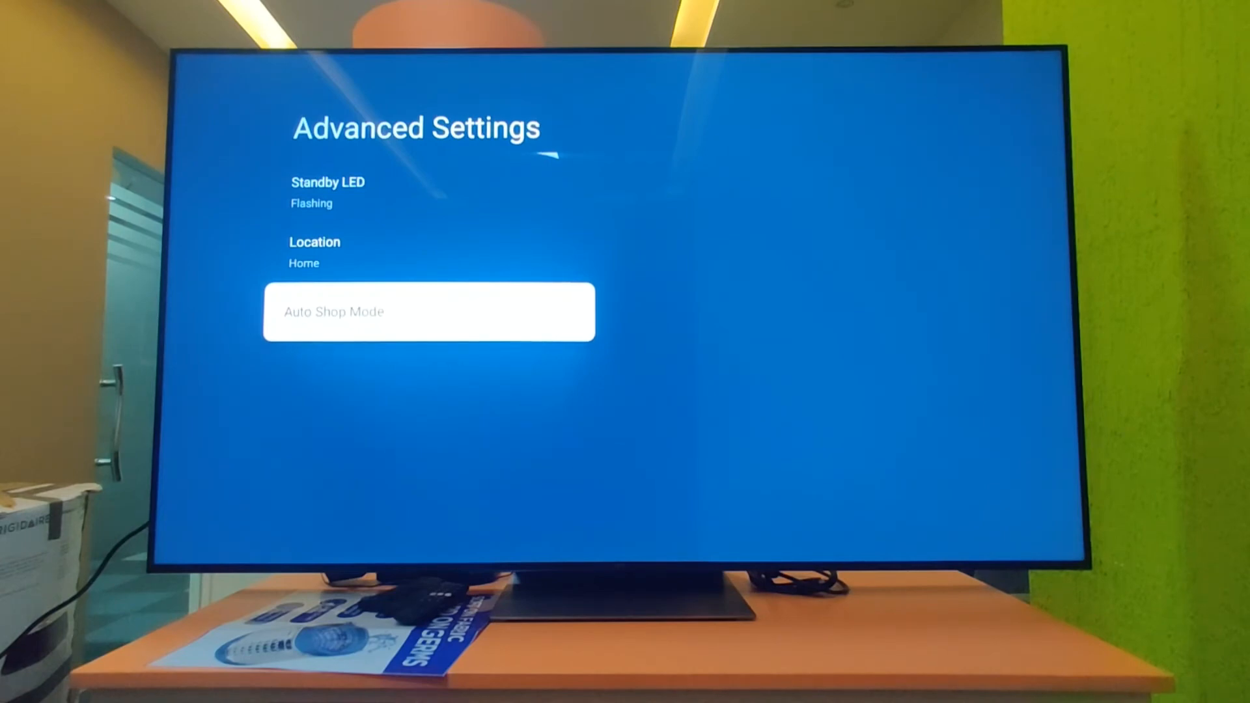